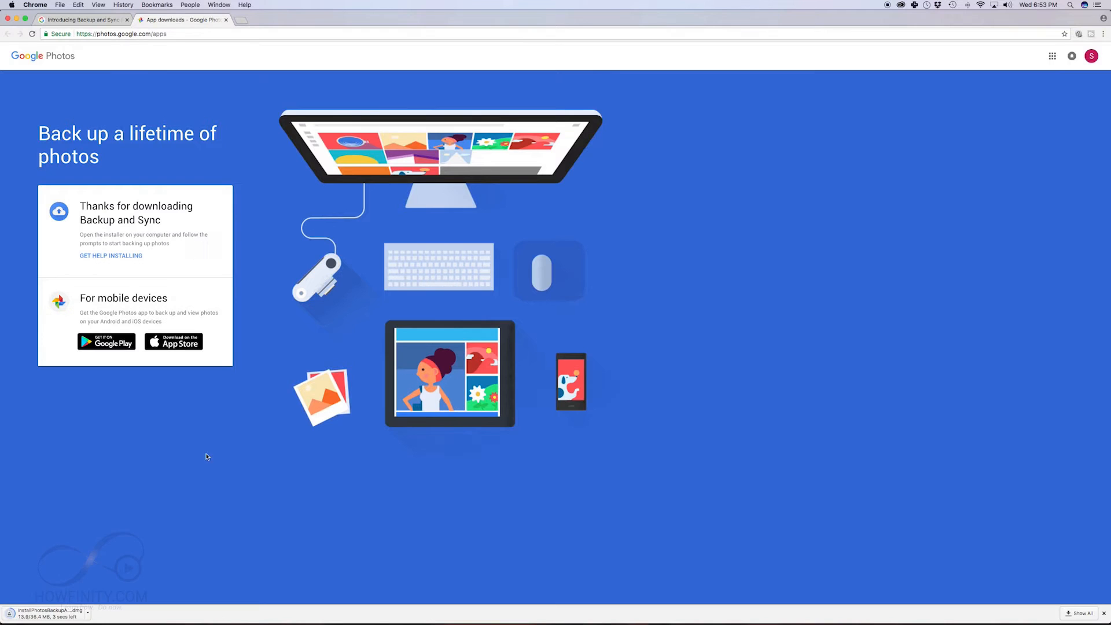
# Launch Backup and Sync from Google from Applications and confirm the internet-download warning.
pyautogui.click(47, 610)
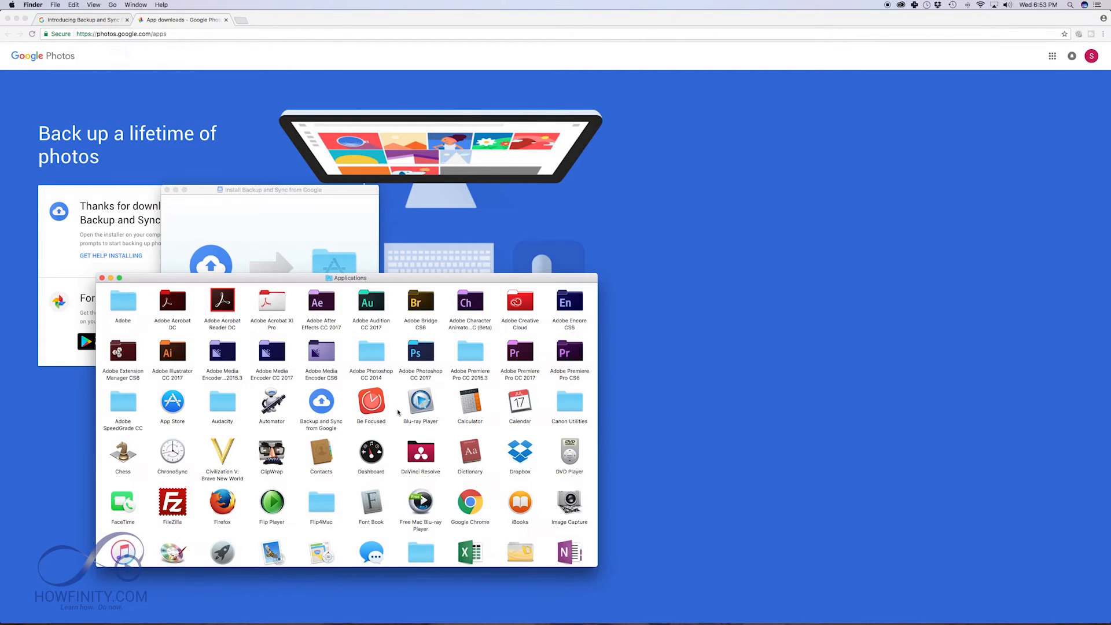
pyautogui.doubleClick(321, 403)
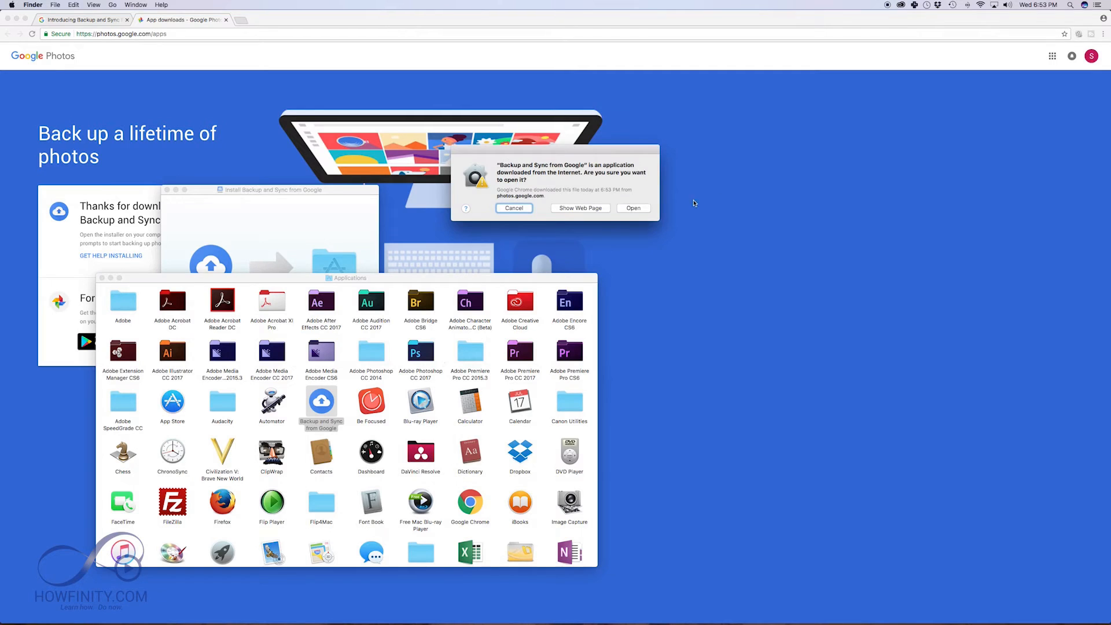
pyautogui.click(632, 208)
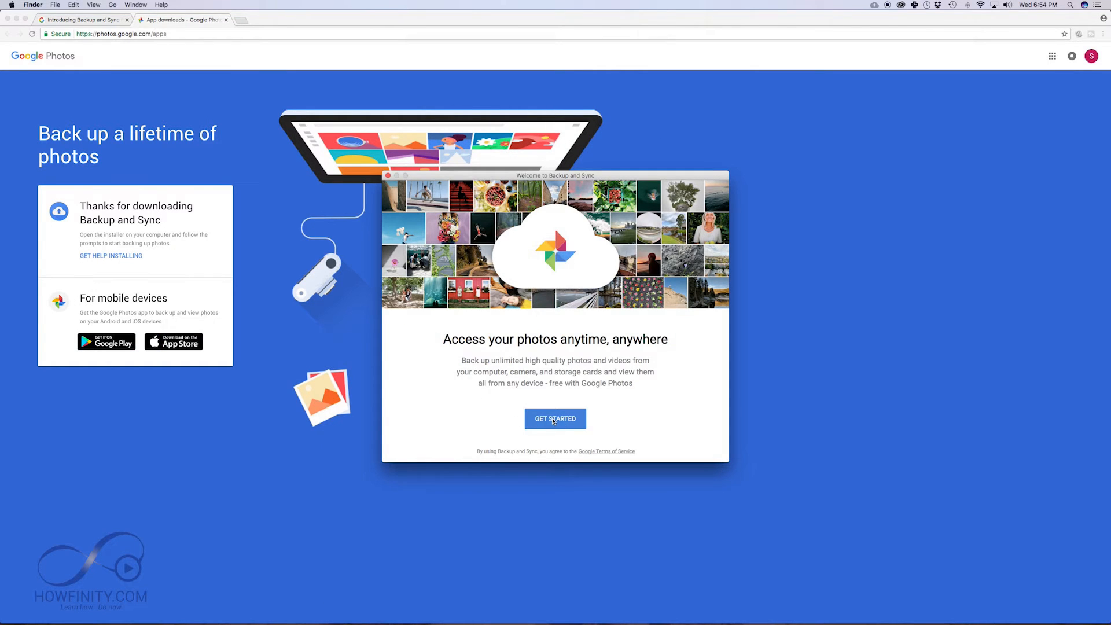
# Get started with setup and sign in using the listed Google account.
pyautogui.click(555, 418)
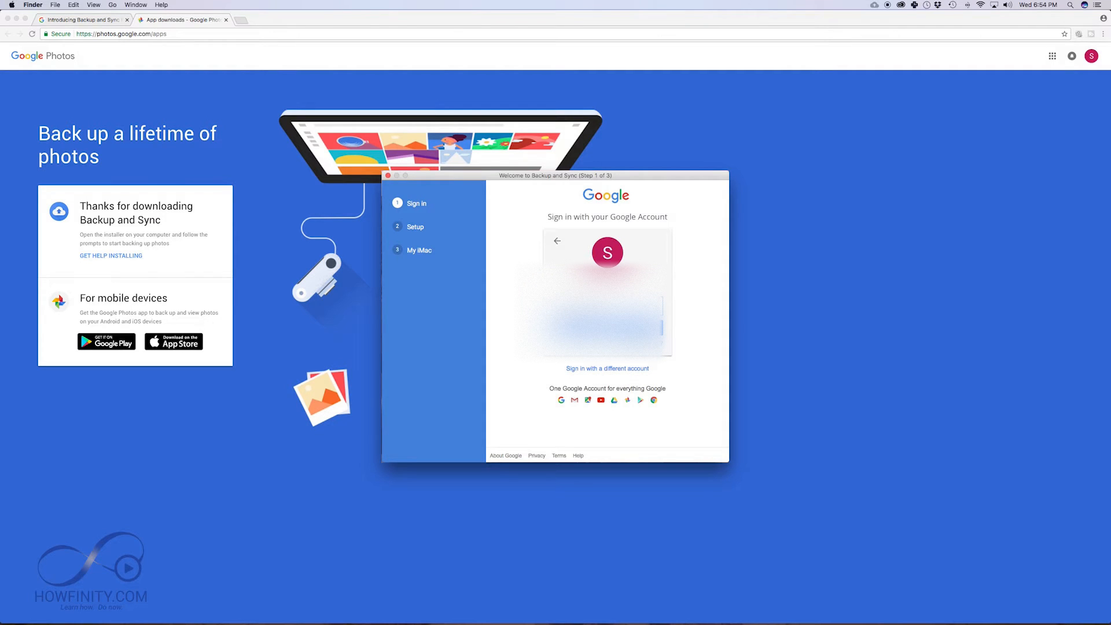
pyautogui.click(607, 253)
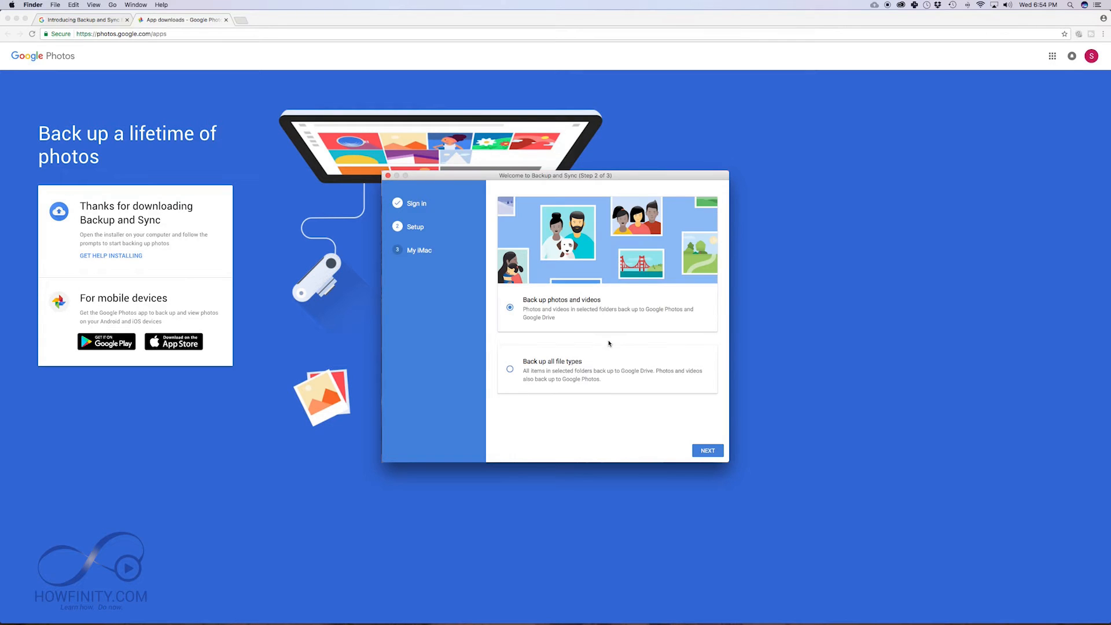
pyautogui.moveTo(571, 317)
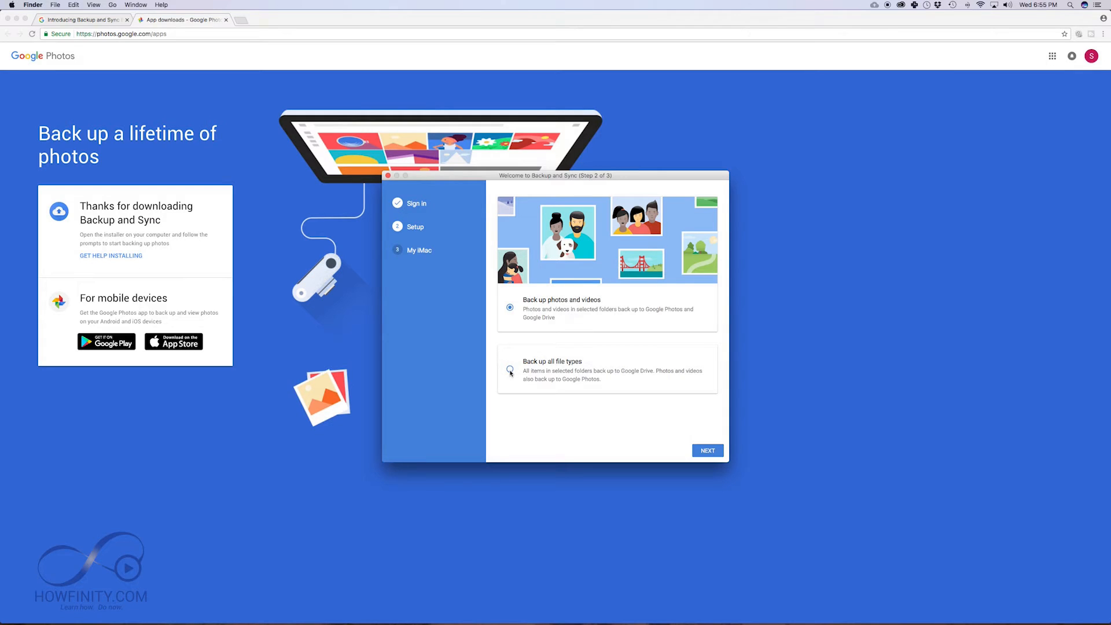
# Choose 'Back up all file types' and proceed to the folder selection step.
pyautogui.click(510, 371)
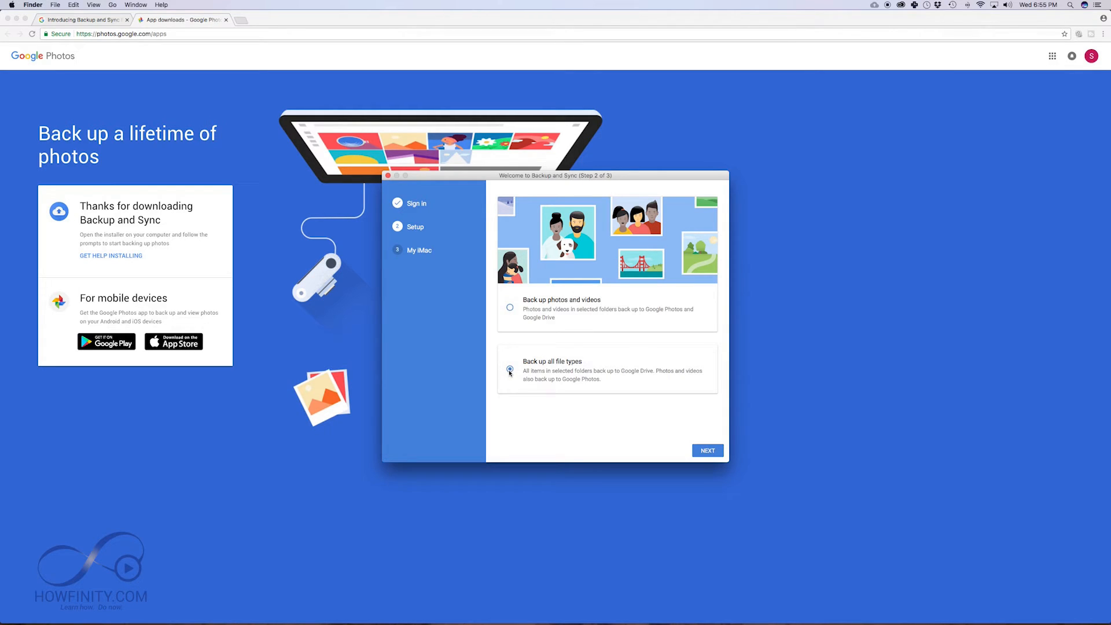
pyautogui.click(706, 450)
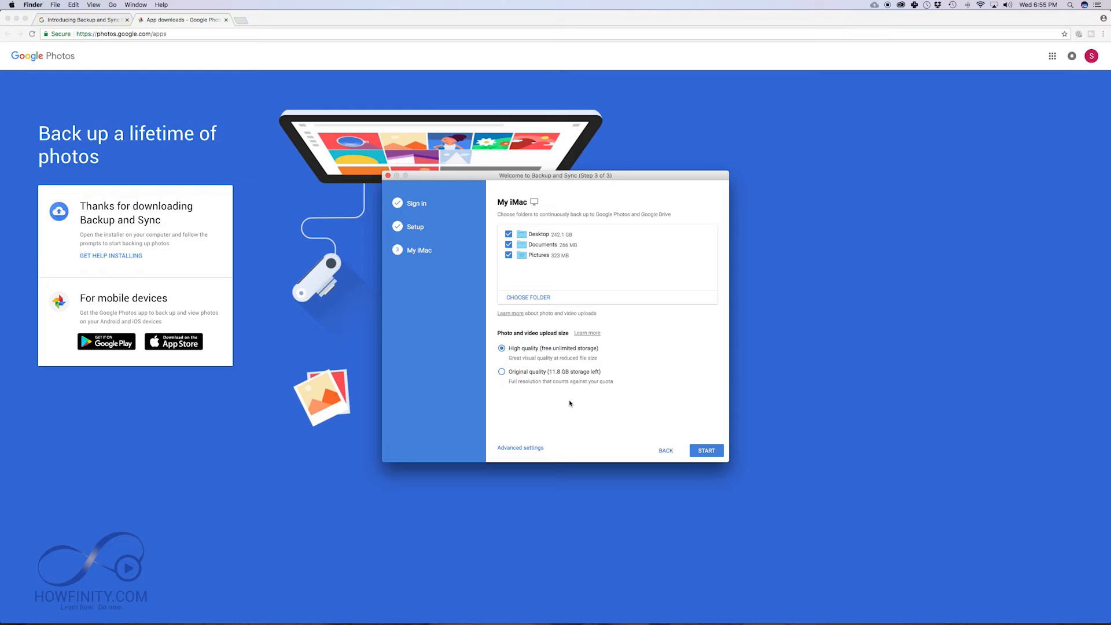
pyautogui.moveTo(597, 250)
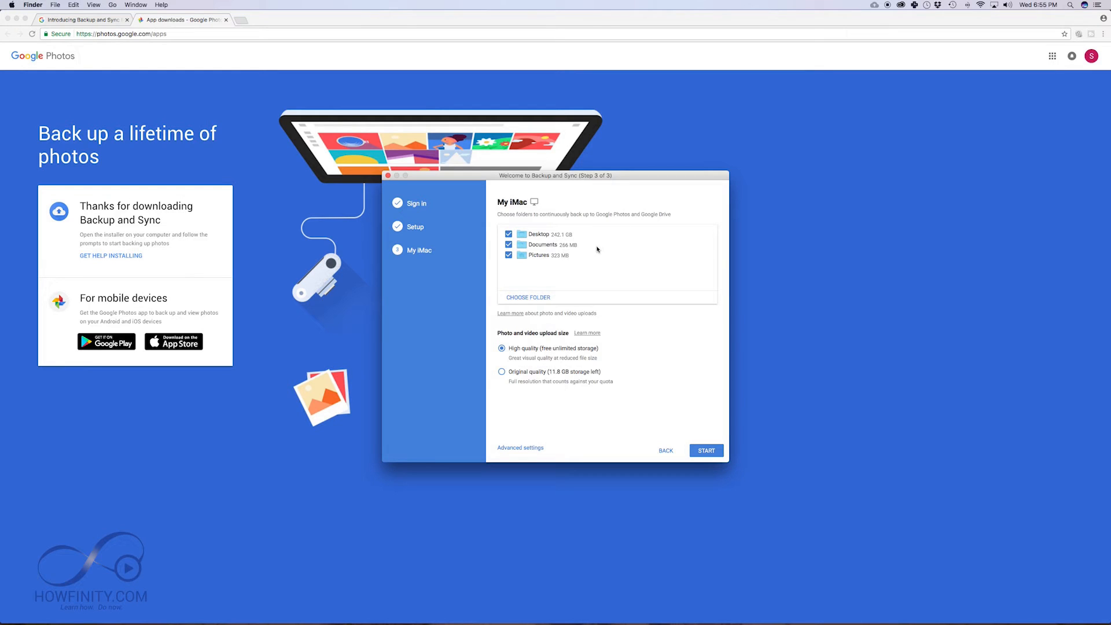
# Uncheck Desktop and add the Music folder to the backup alongside Documents and Pictures.
pyautogui.click(510, 234)
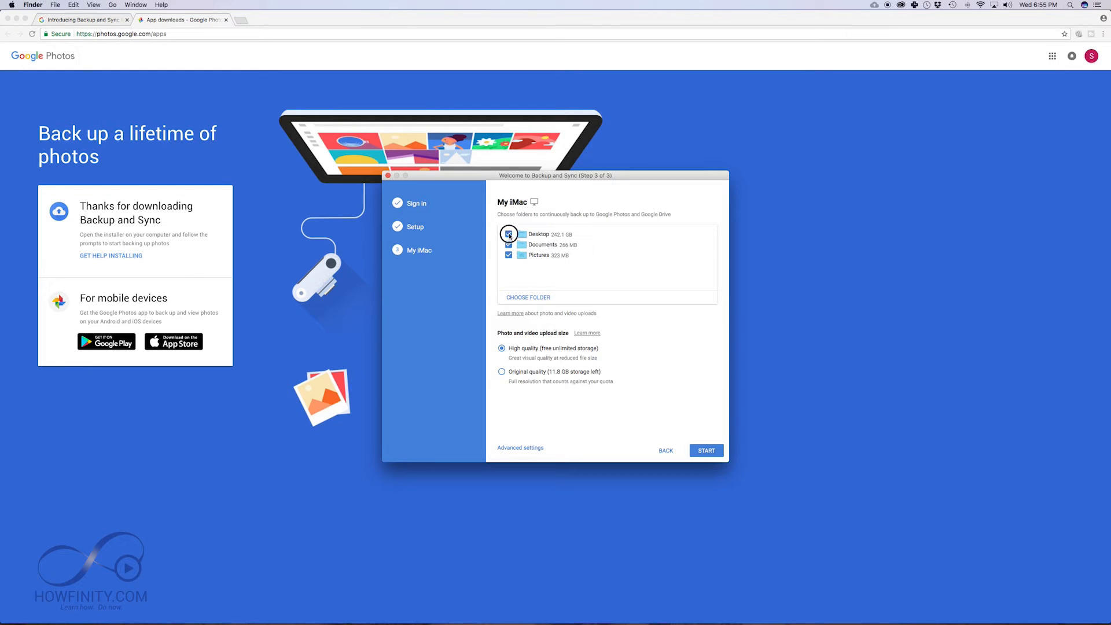
pyautogui.click(509, 233)
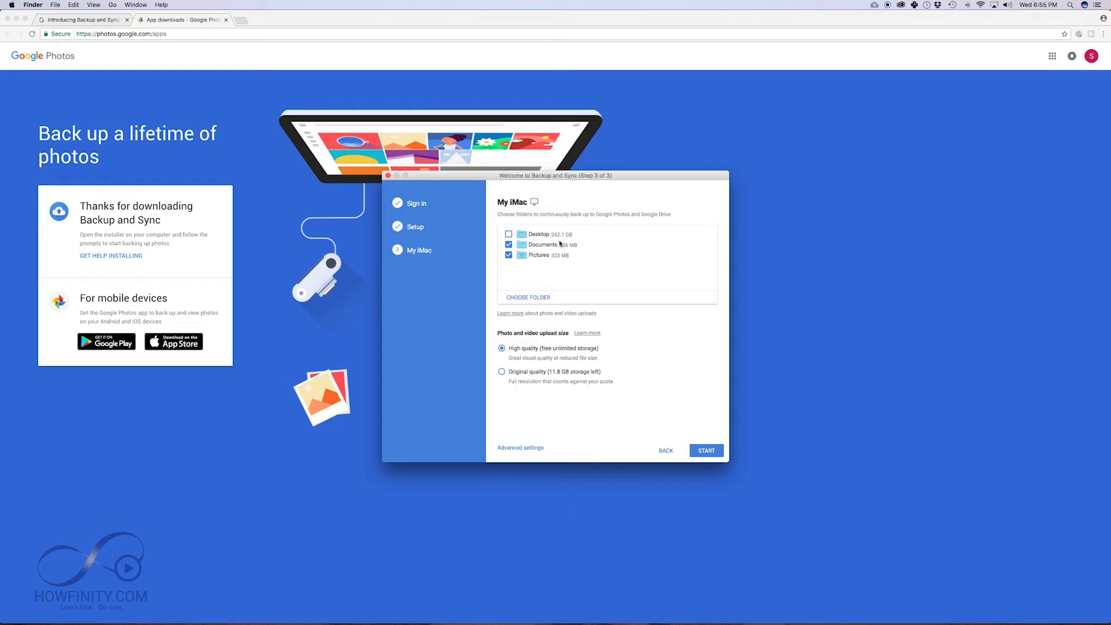
pyautogui.moveTo(552, 257)
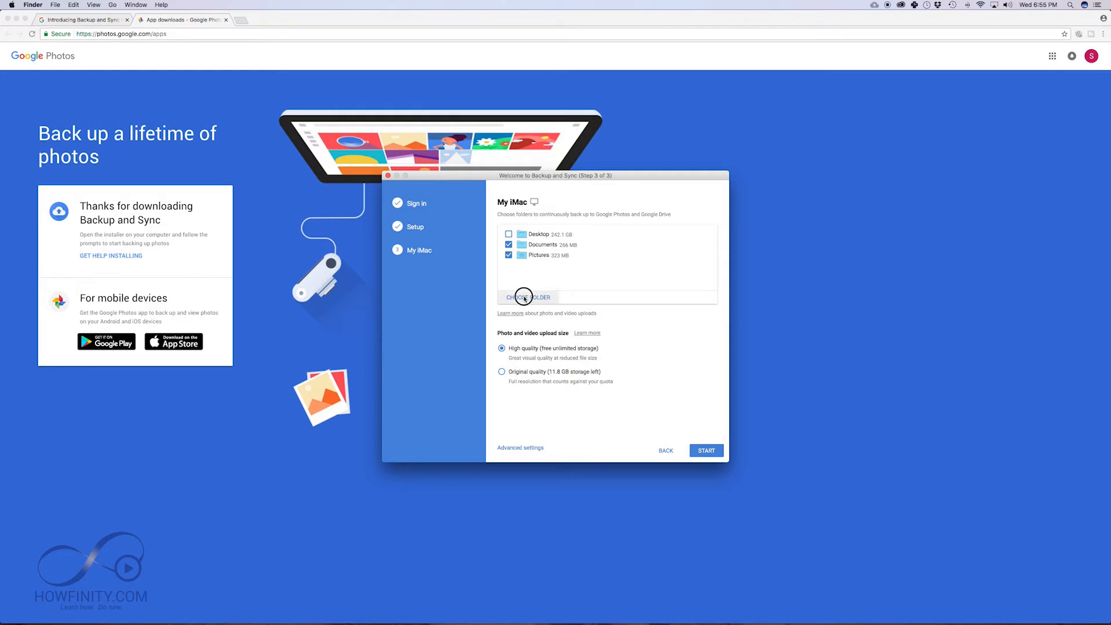
pyautogui.click(528, 297)
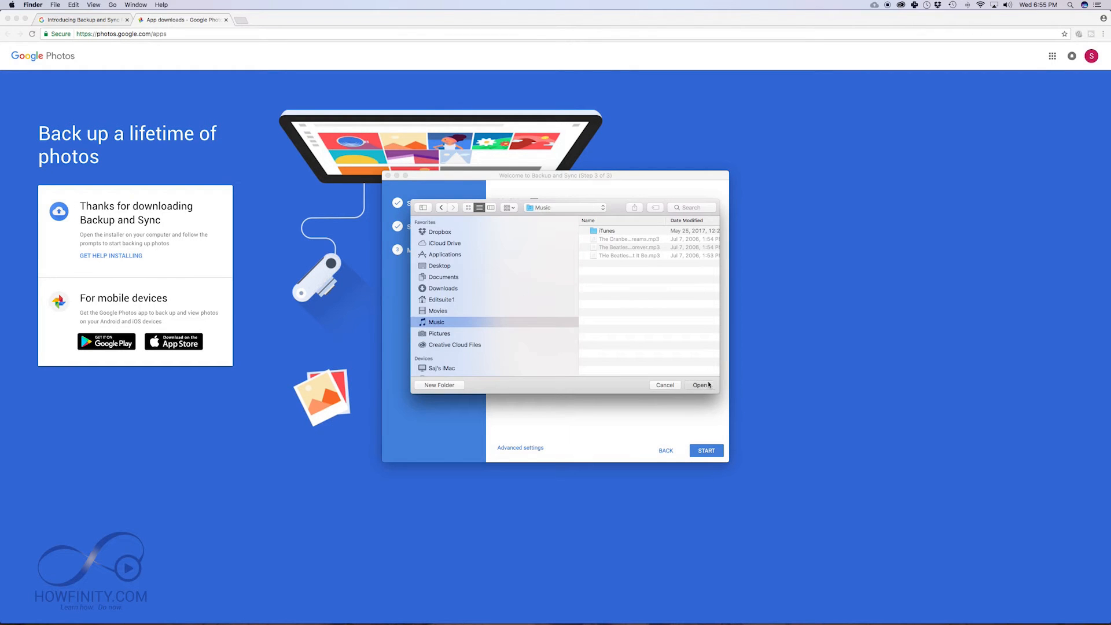
pyautogui.click(702, 384)
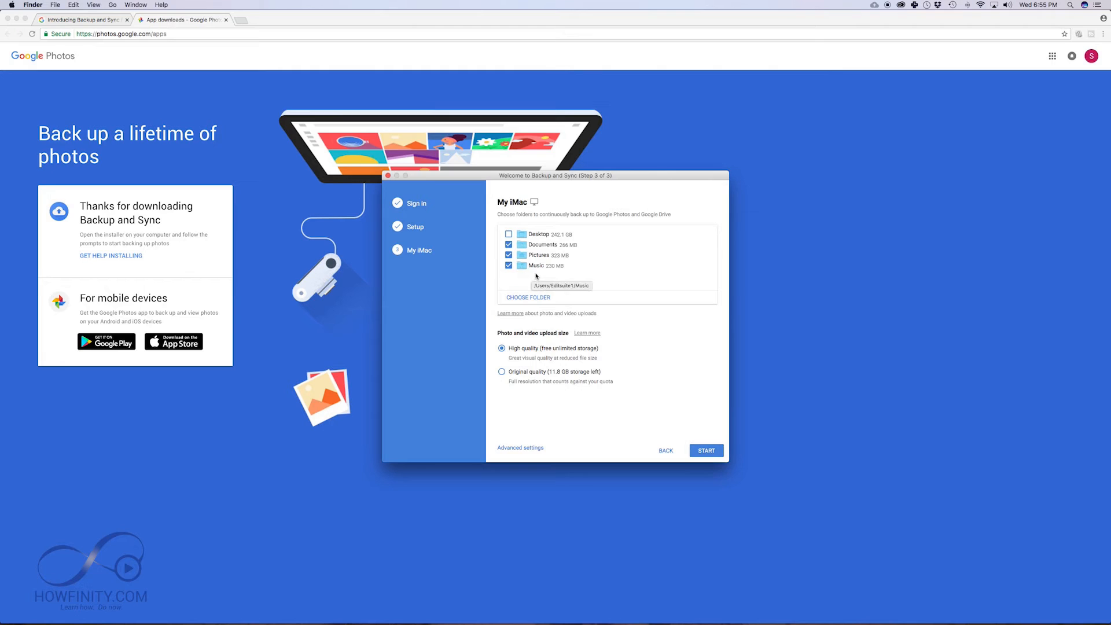
pyautogui.moveTo(556, 275)
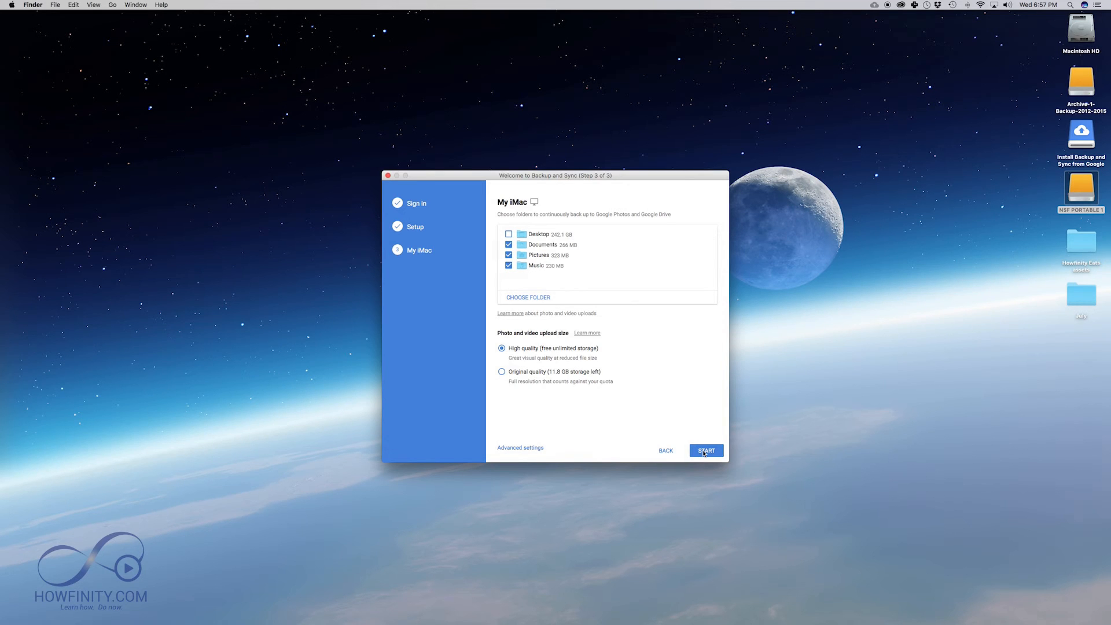
# Start the first backup and show the Backup and Sync status panel from the menu bar.
pyautogui.click(705, 450)
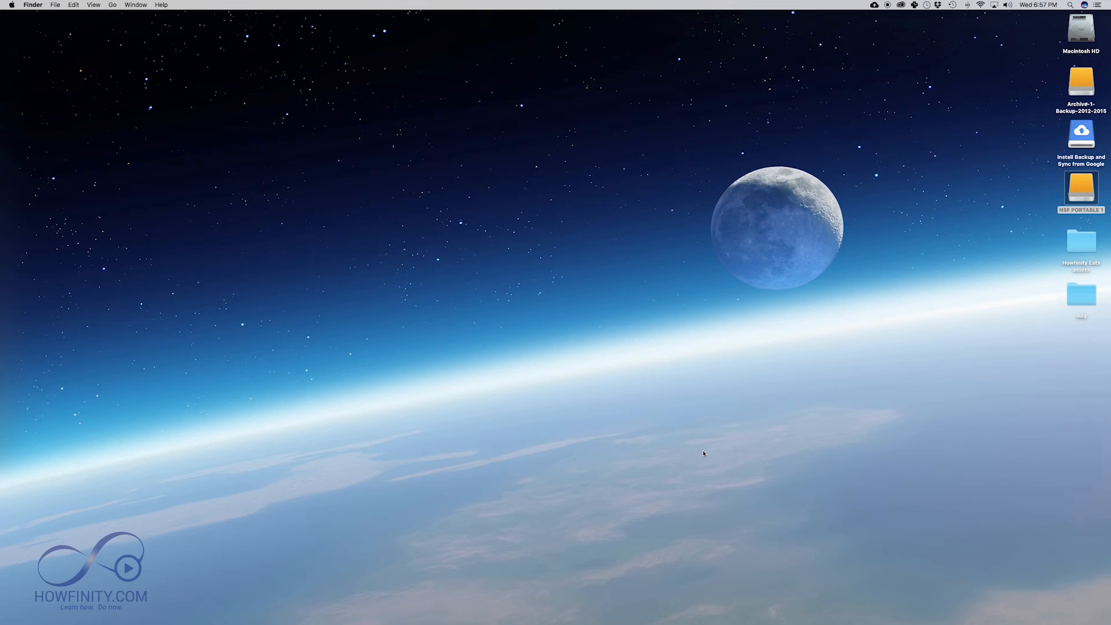
pyautogui.click(875, 4)
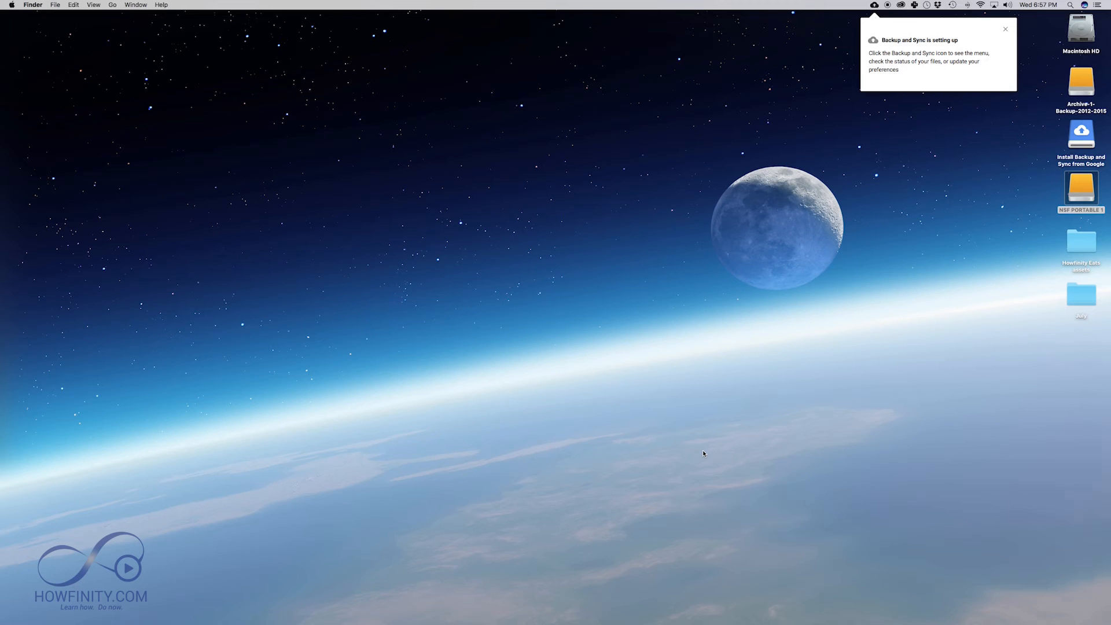
pyautogui.moveTo(896, 71)
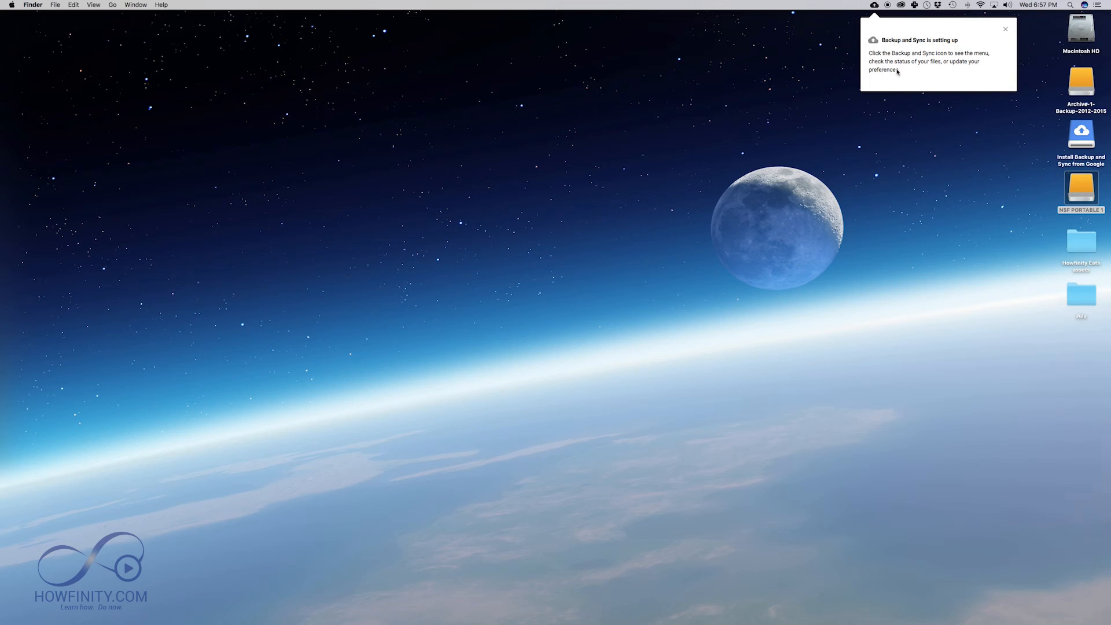
pyautogui.moveTo(882, 26)
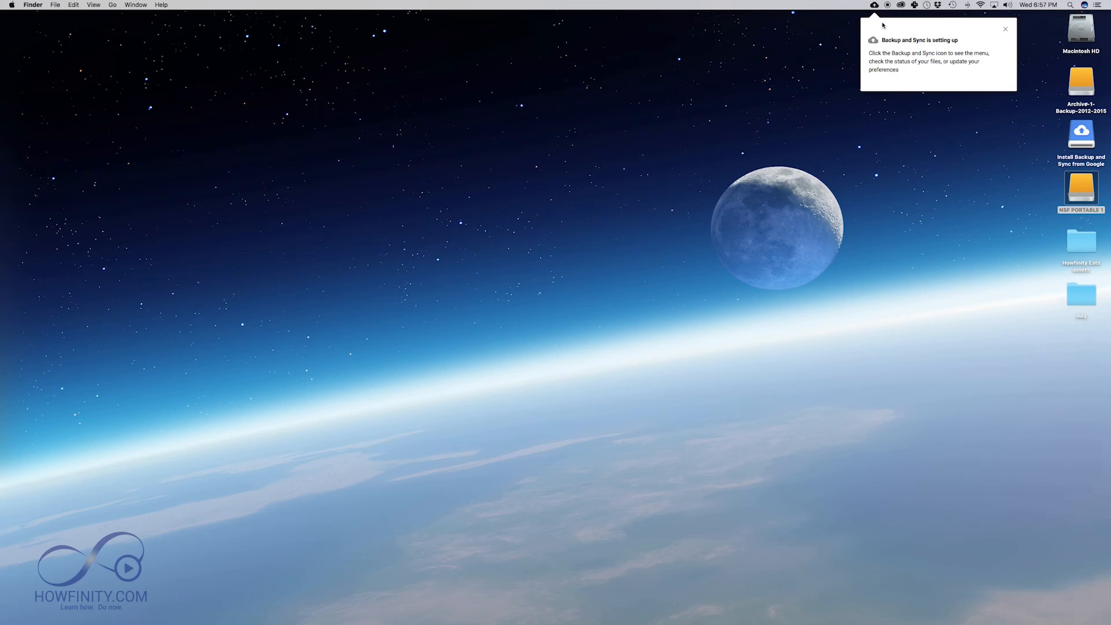
pyautogui.click(875, 5)
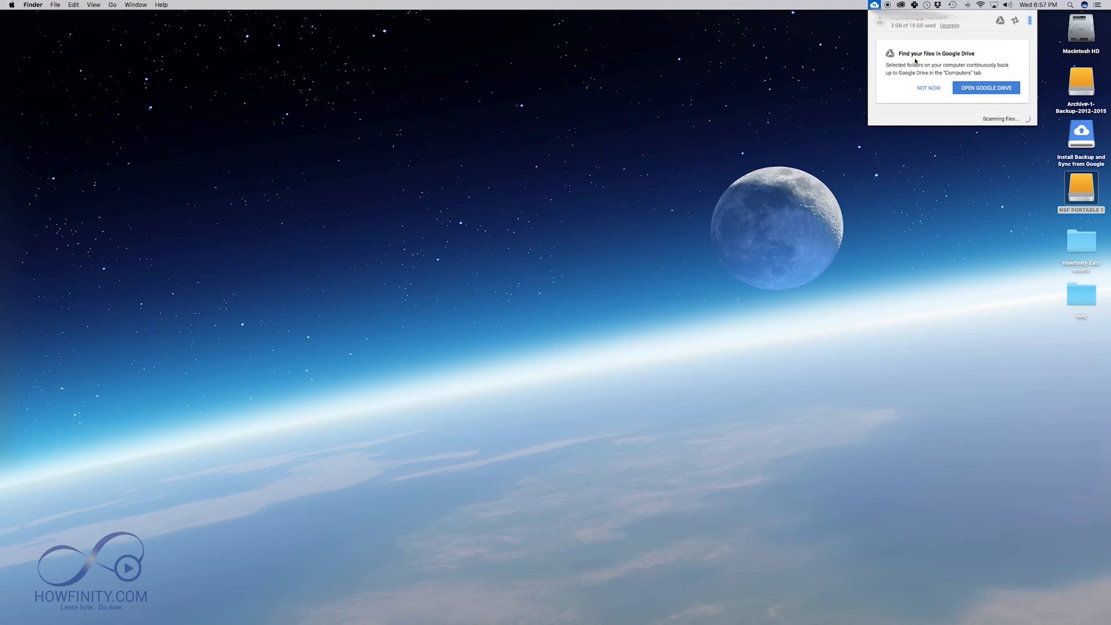
# Dismiss the Drive tip with Not Now and bring up Google Drive's storage plans via Upgrade.
pyautogui.click(928, 87)
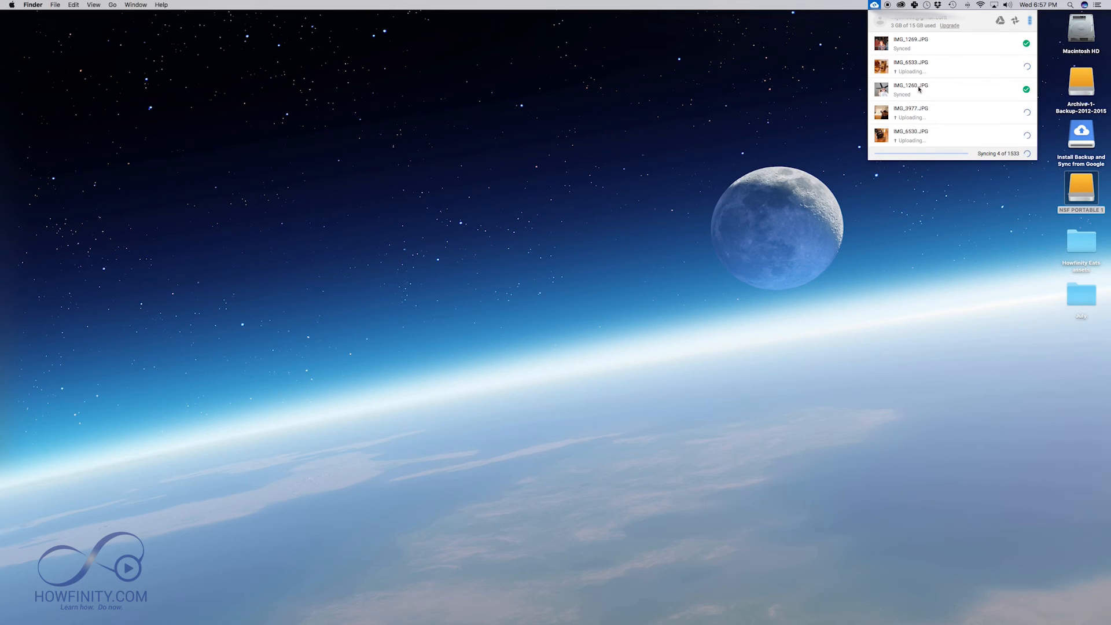
pyautogui.click(949, 25)
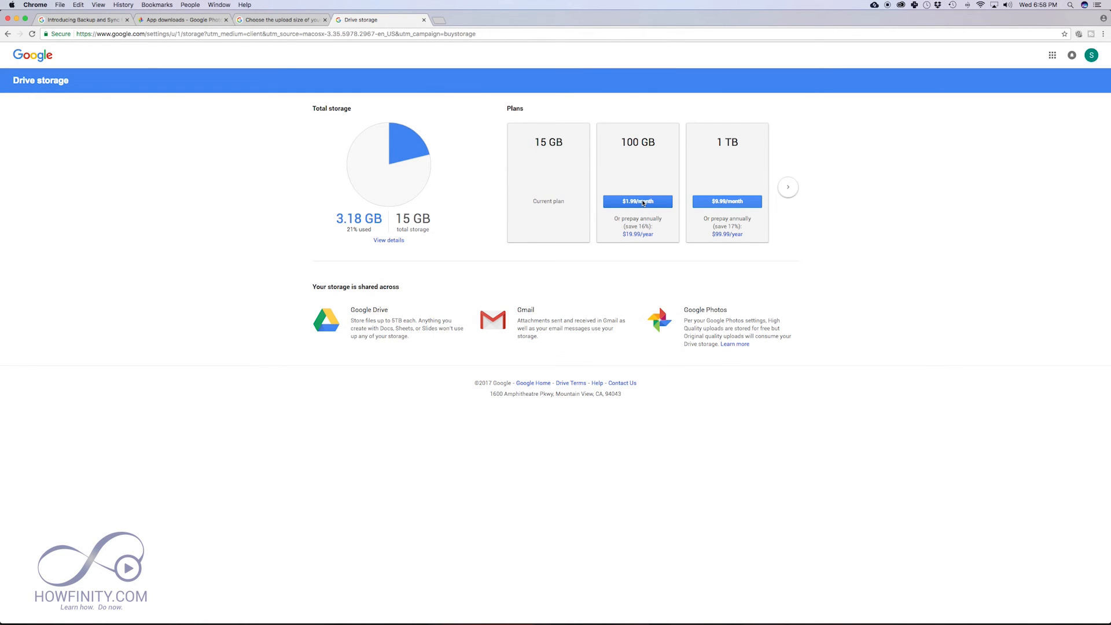
pyautogui.moveTo(727, 204)
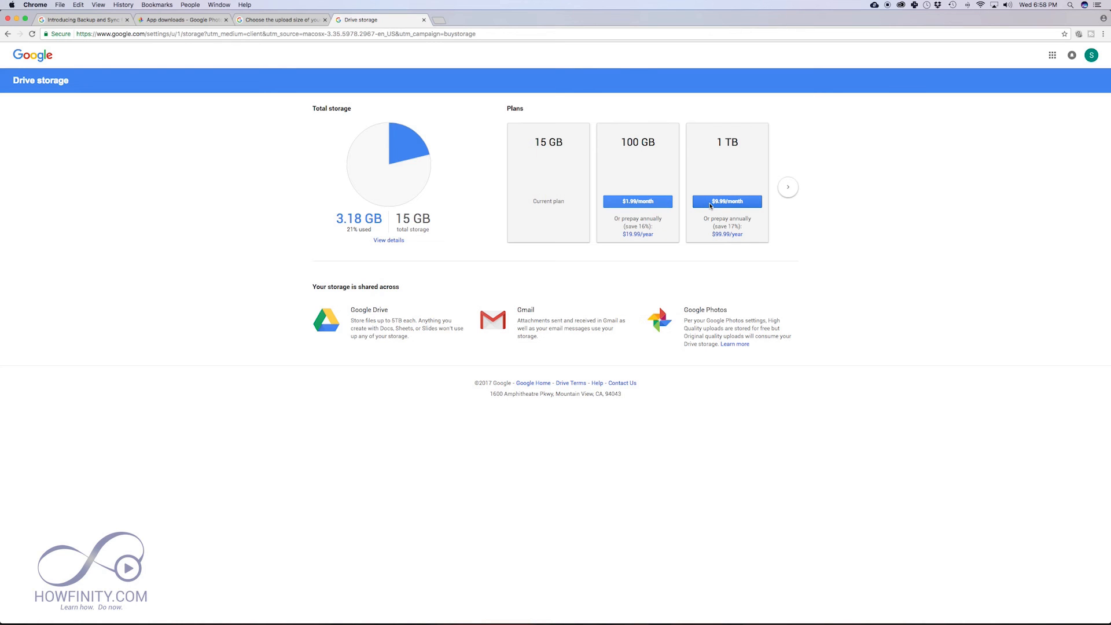
pyautogui.moveTo(656, 185)
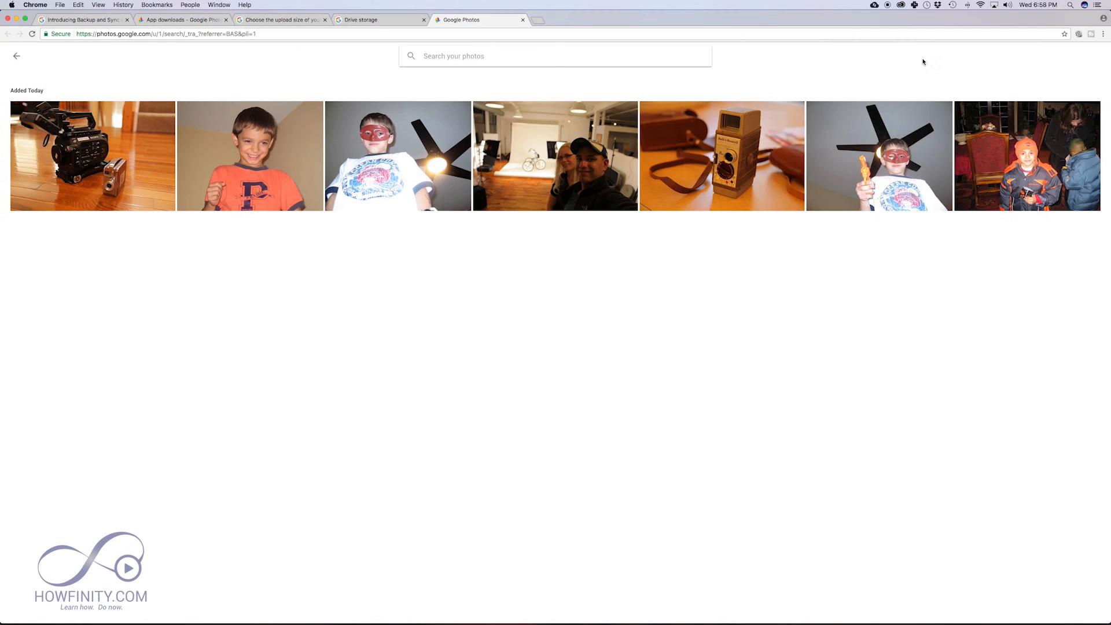
# Close the Drive storage and app downloads tabs, leaving the Backup and Sync announcement post.
pyautogui.click(378, 19)
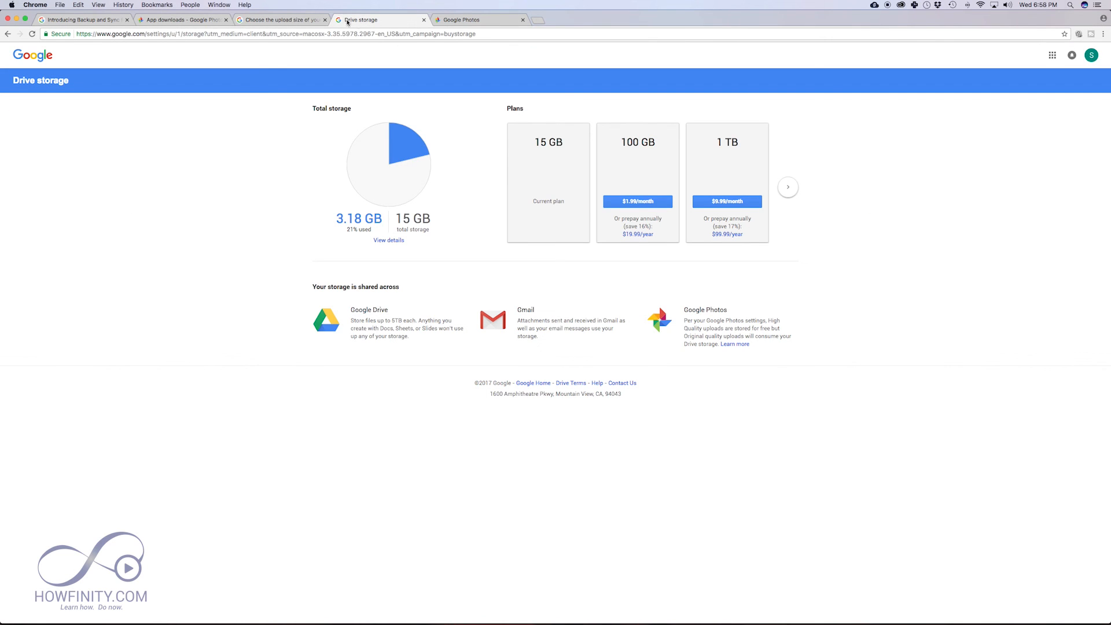
pyautogui.click(423, 19)
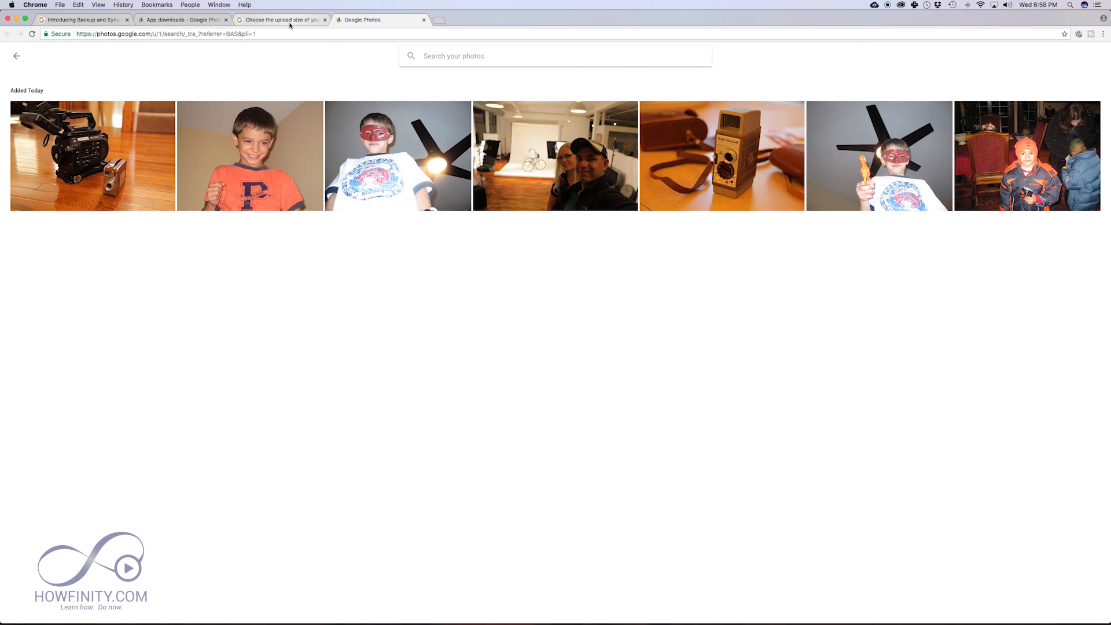
pyautogui.click(180, 19)
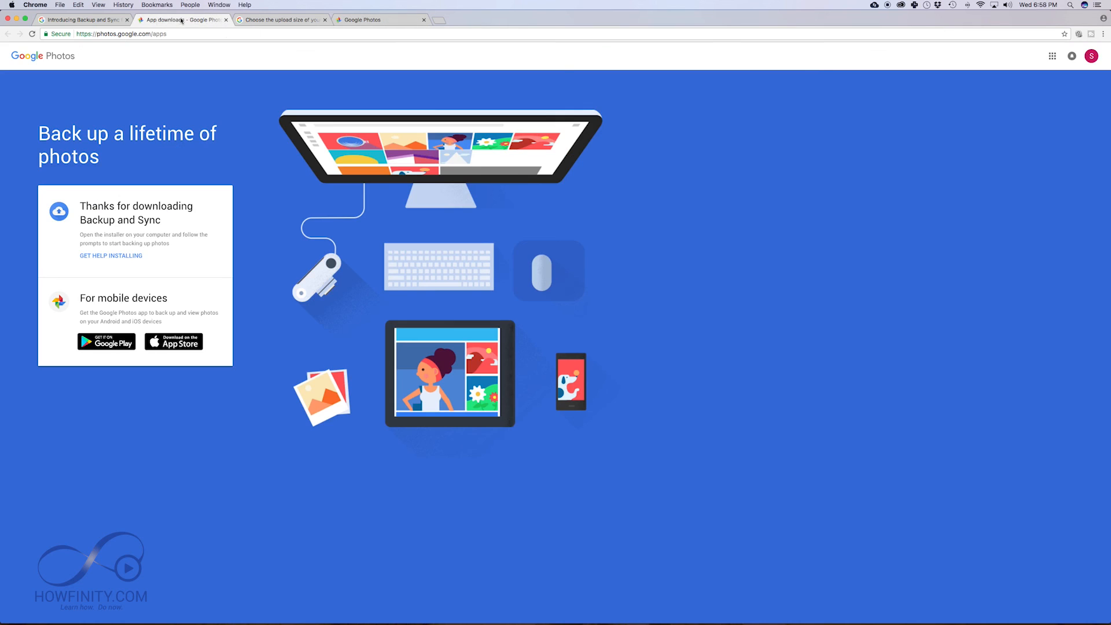
pyautogui.click(77, 20)
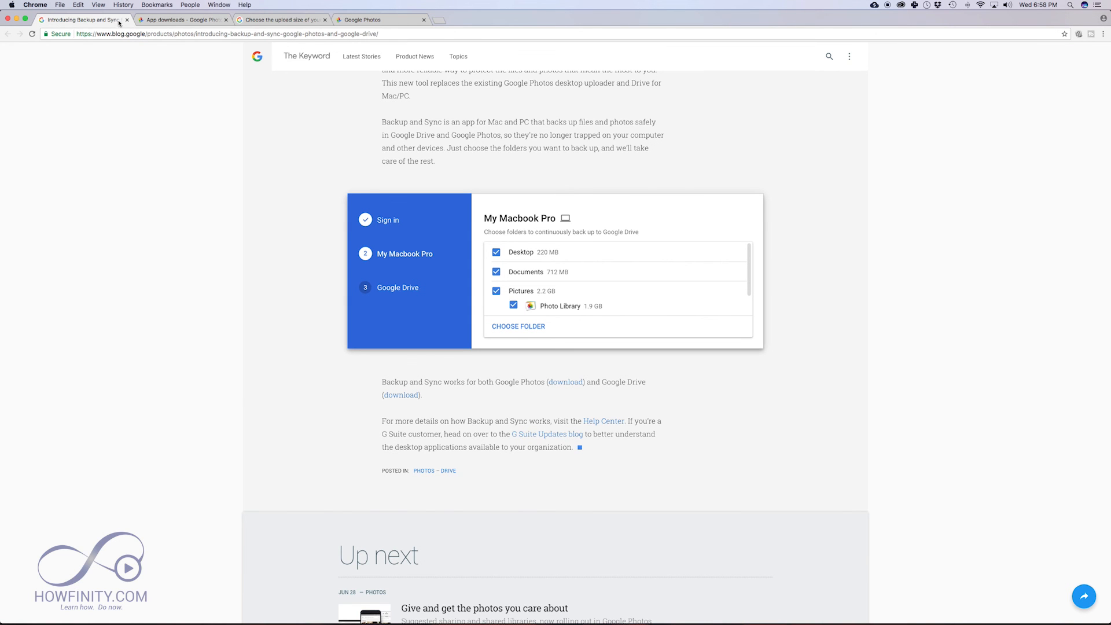
pyautogui.click(226, 19)
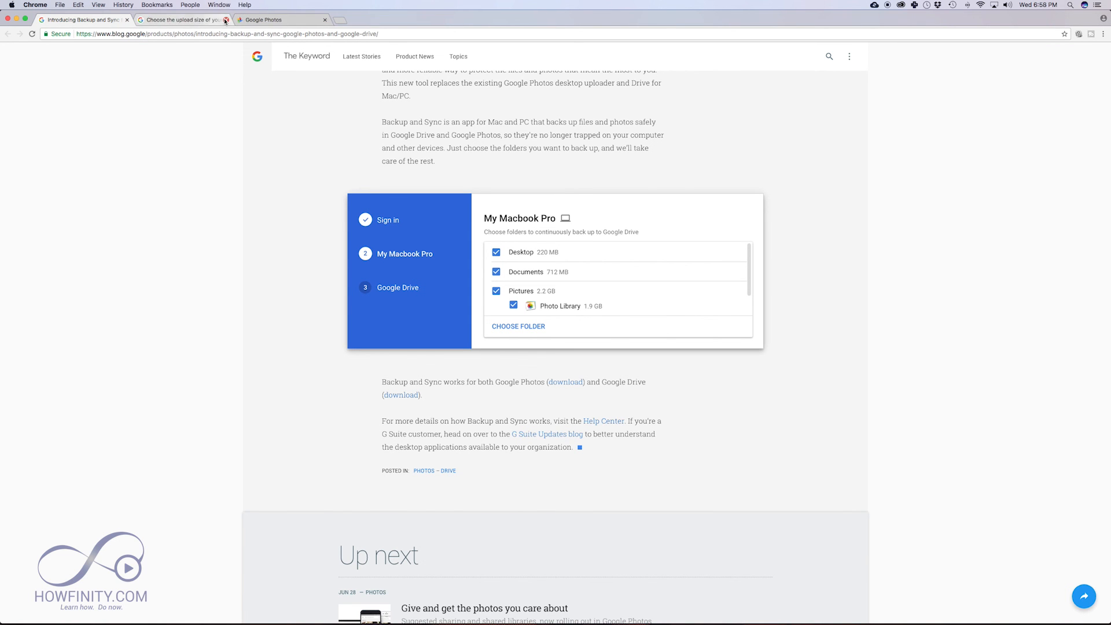